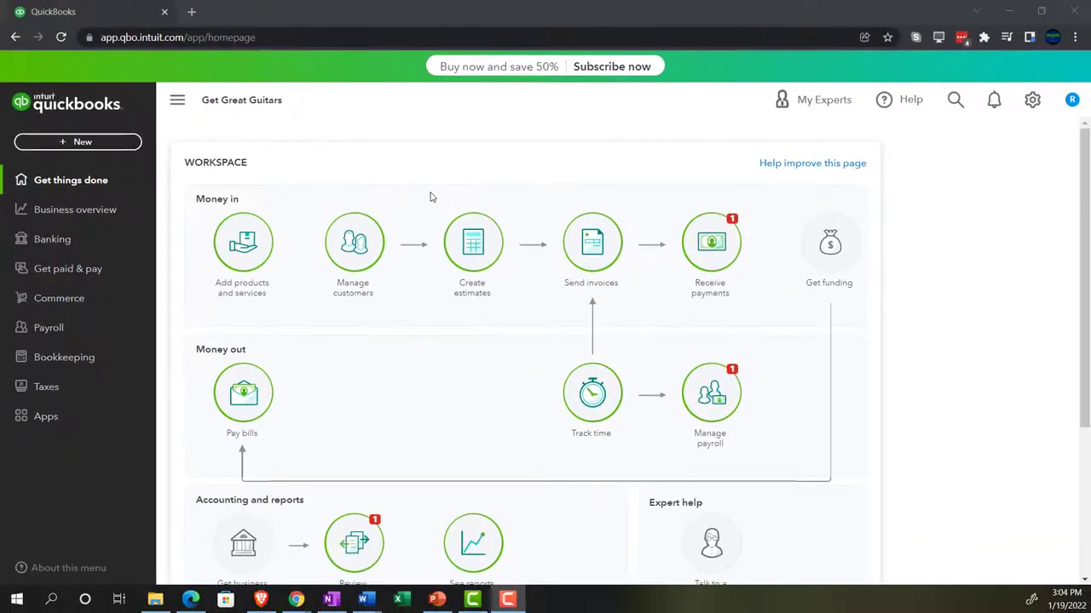
Step: Zoom the browser in and bring up the gear settings menu
key(ctrl+plus)
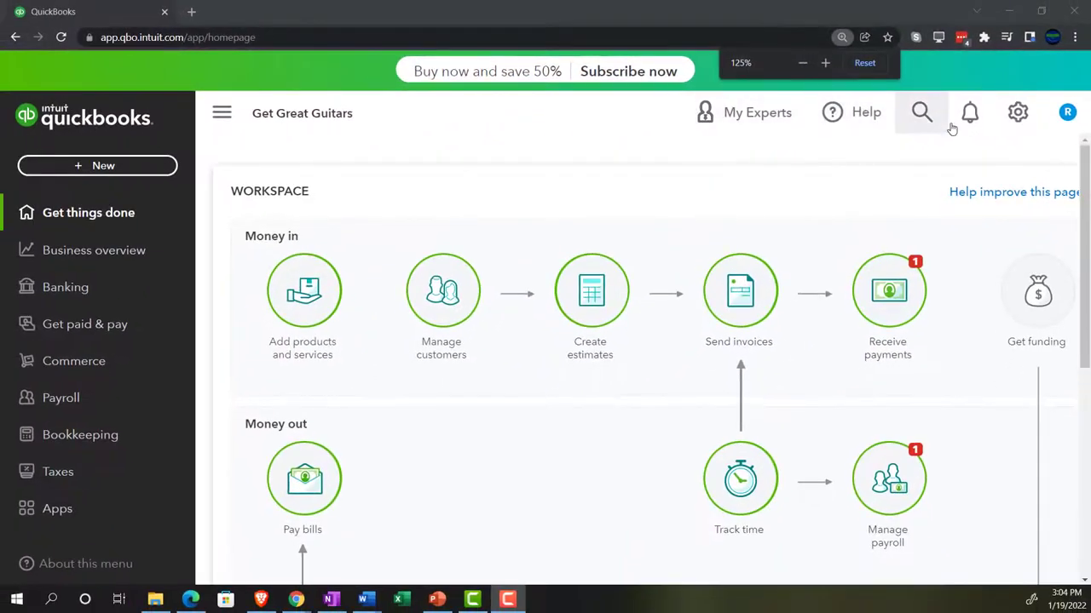
click(1017, 112)
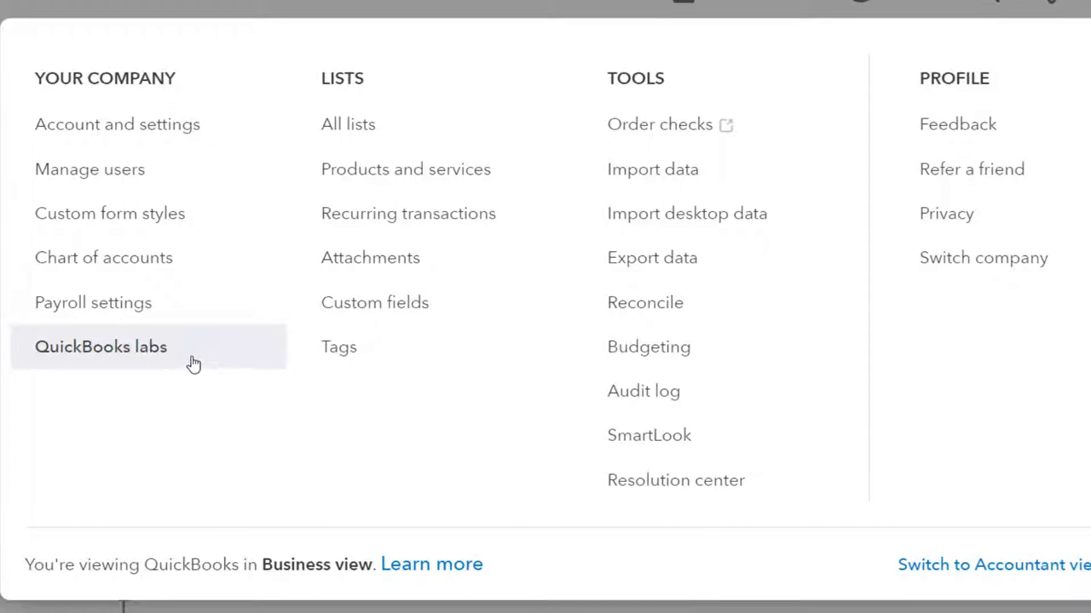
mouse_move(185, 358)
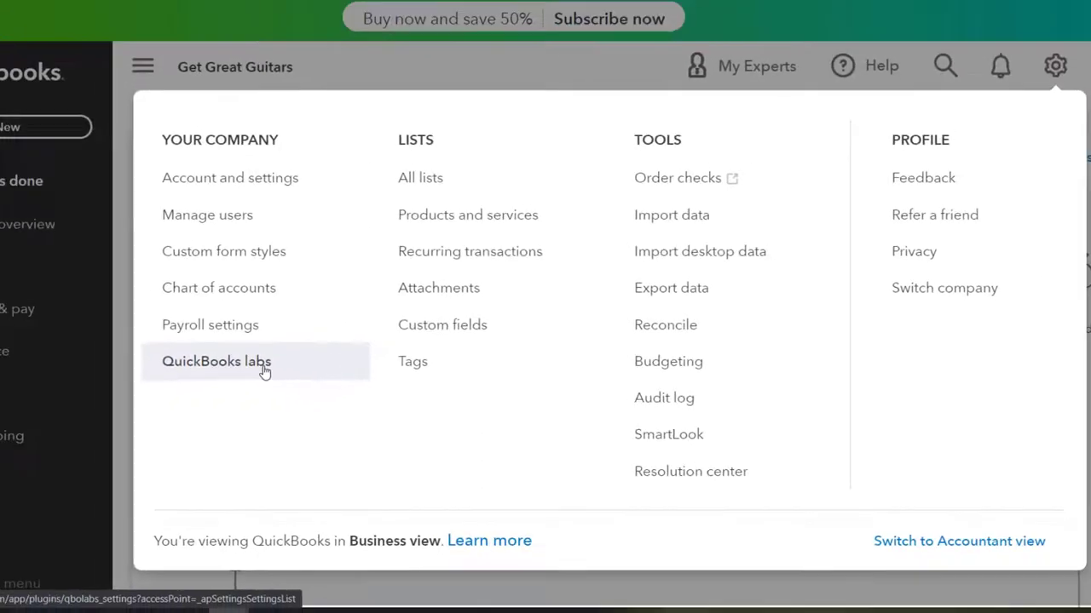
Step: Show the QuickBooks Labs experiments page scrolled to the QuickBooks Themes plug-in
click(216, 361)
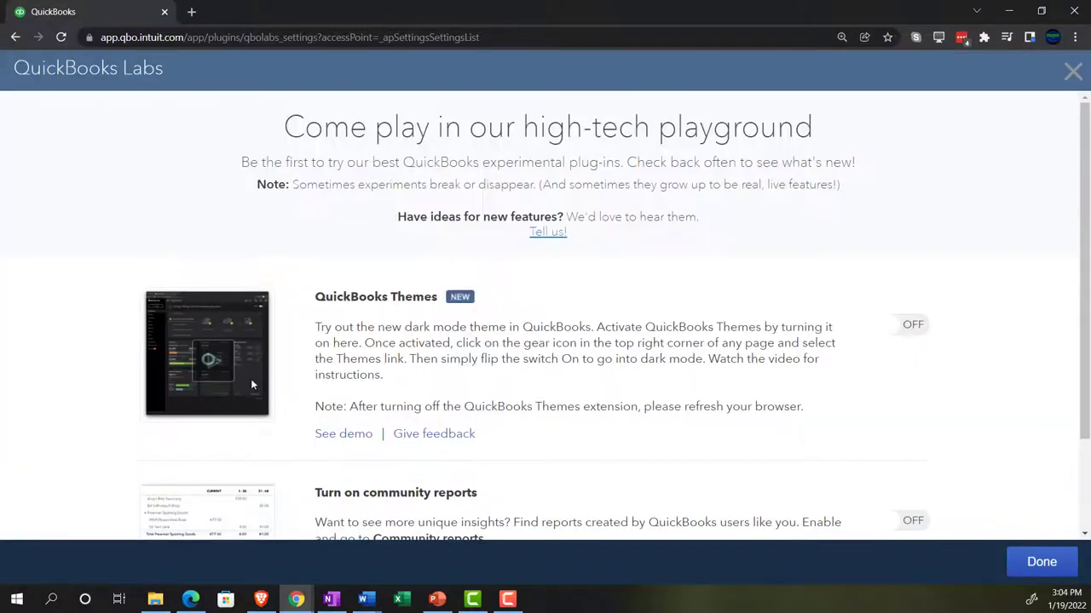
scroll(down, 3)
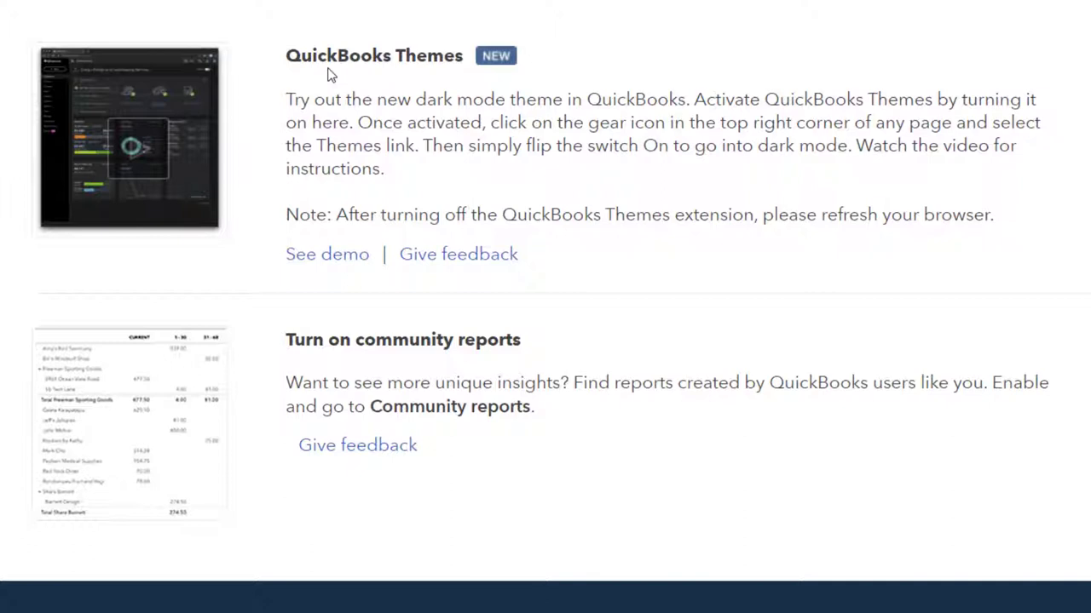
mouse_move(334, 376)
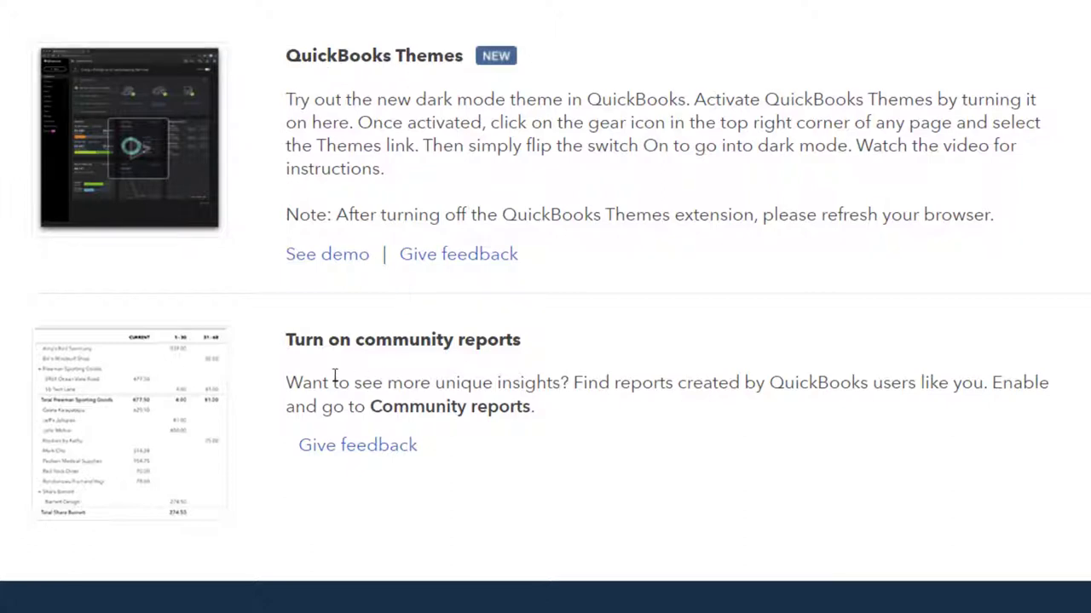
mouse_move(389, 375)
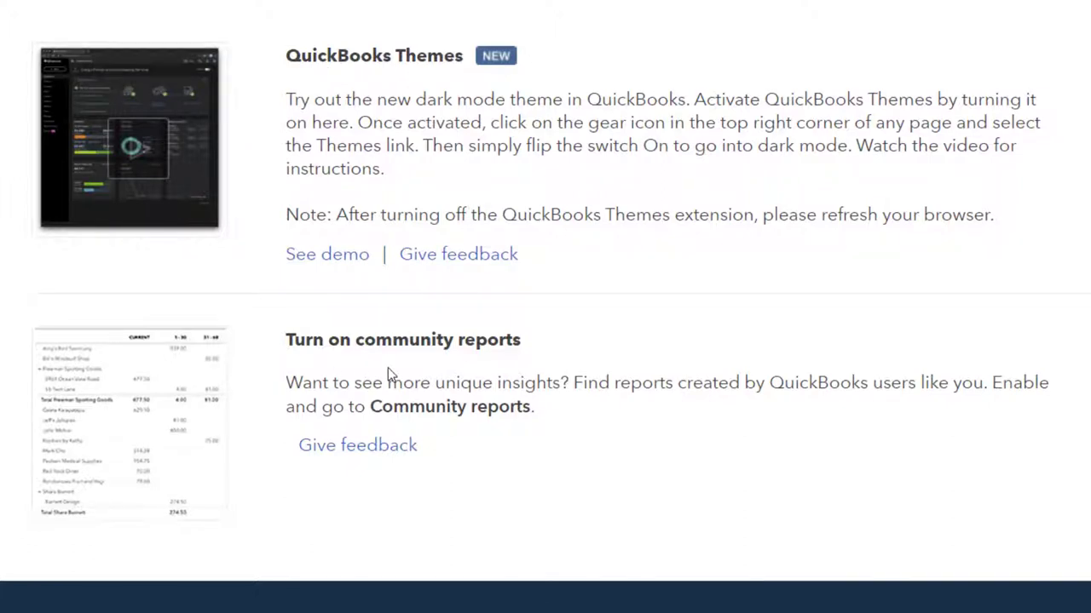
mouse_move(88, 378)
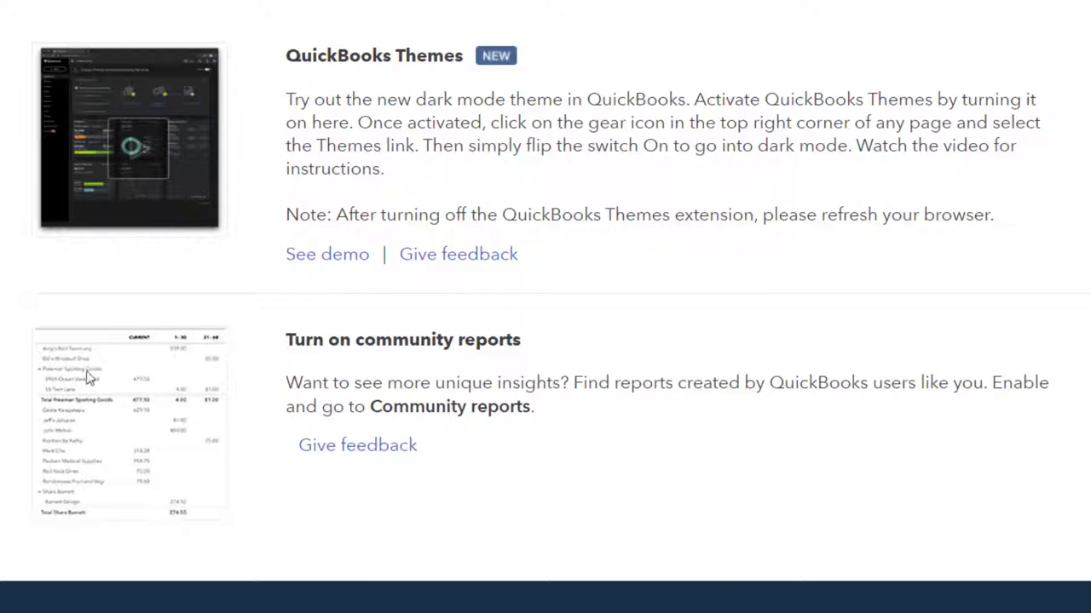
mouse_move(41, 385)
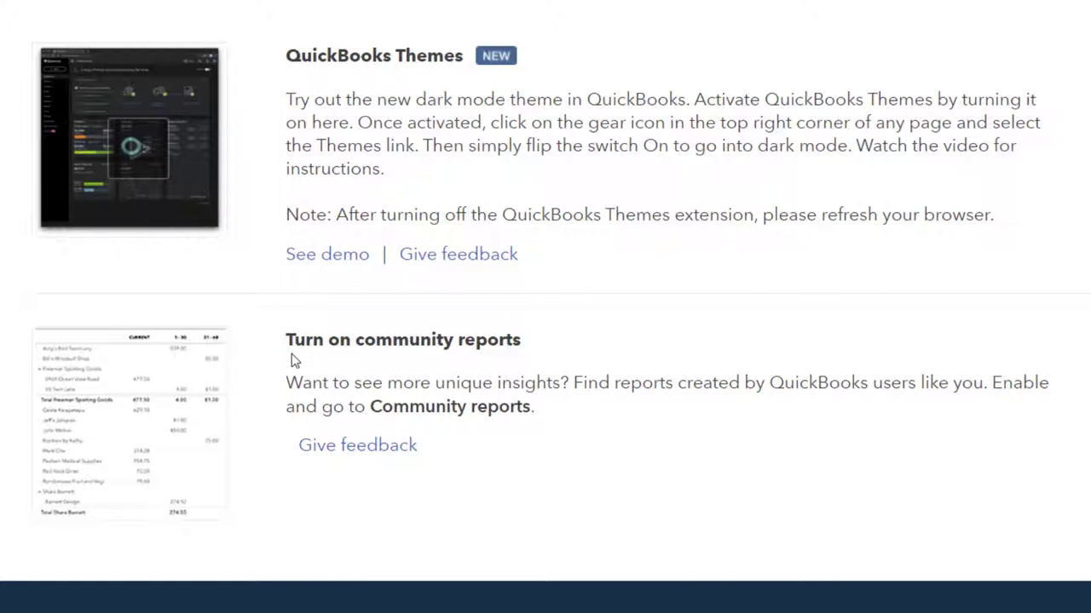
mouse_move(522, 508)
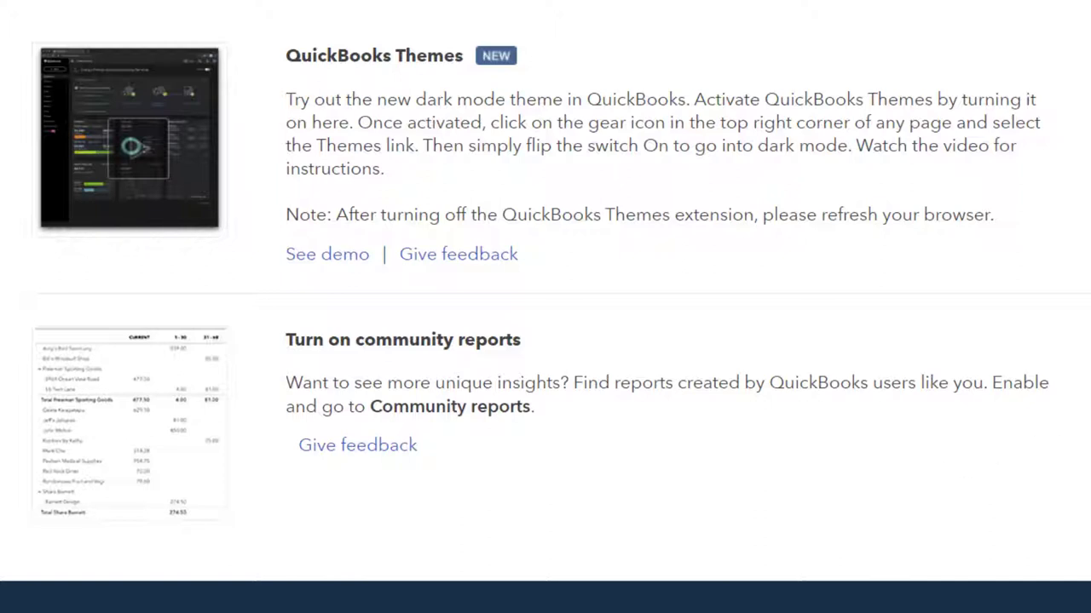
mouse_move(858, 293)
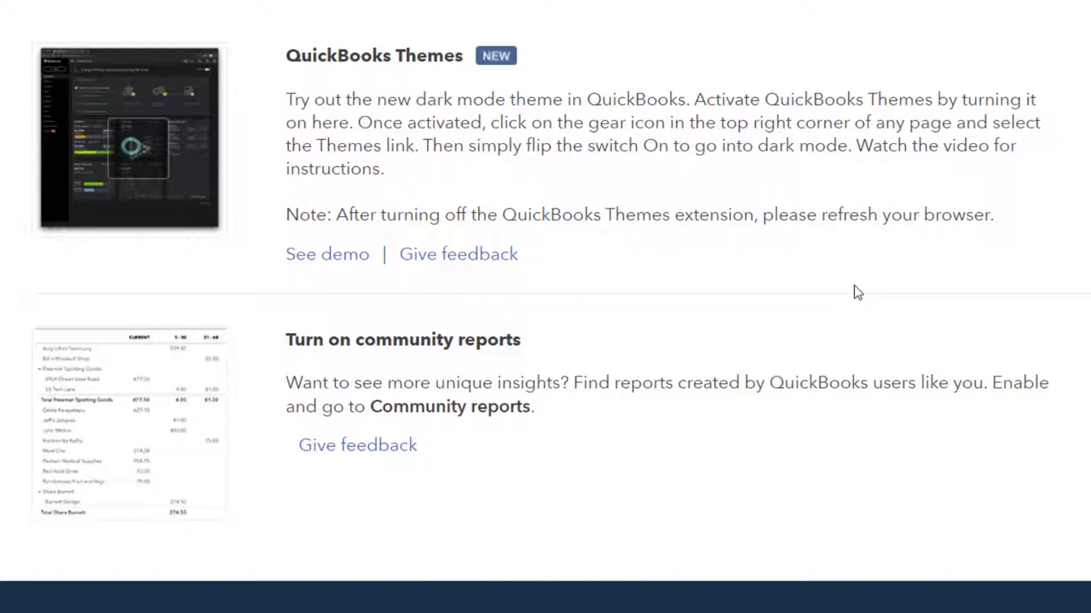
mouse_move(539, 68)
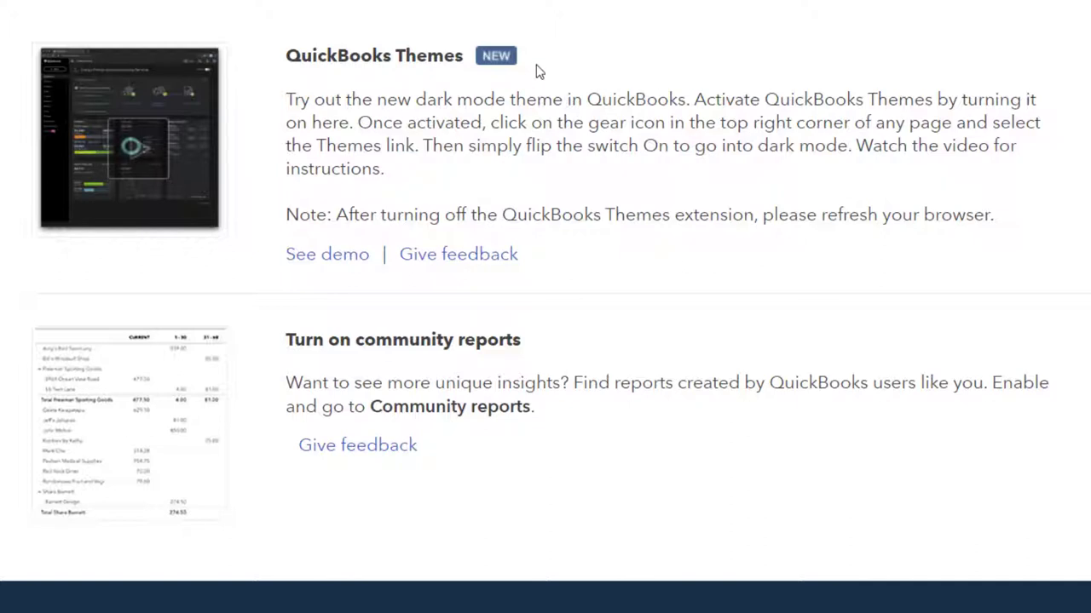
mouse_move(525, 129)
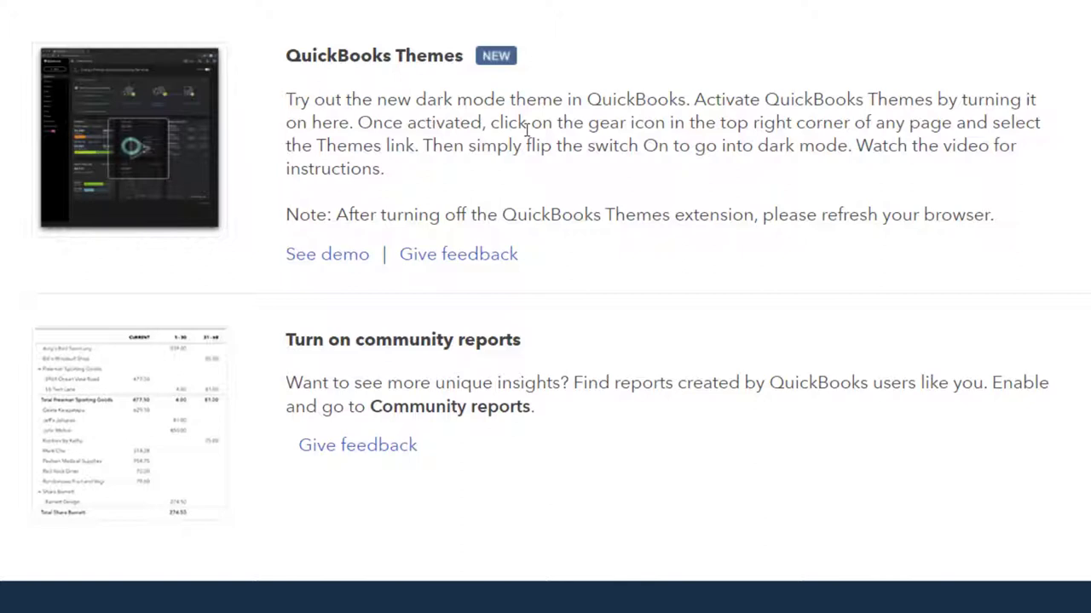
mouse_move(606, 121)
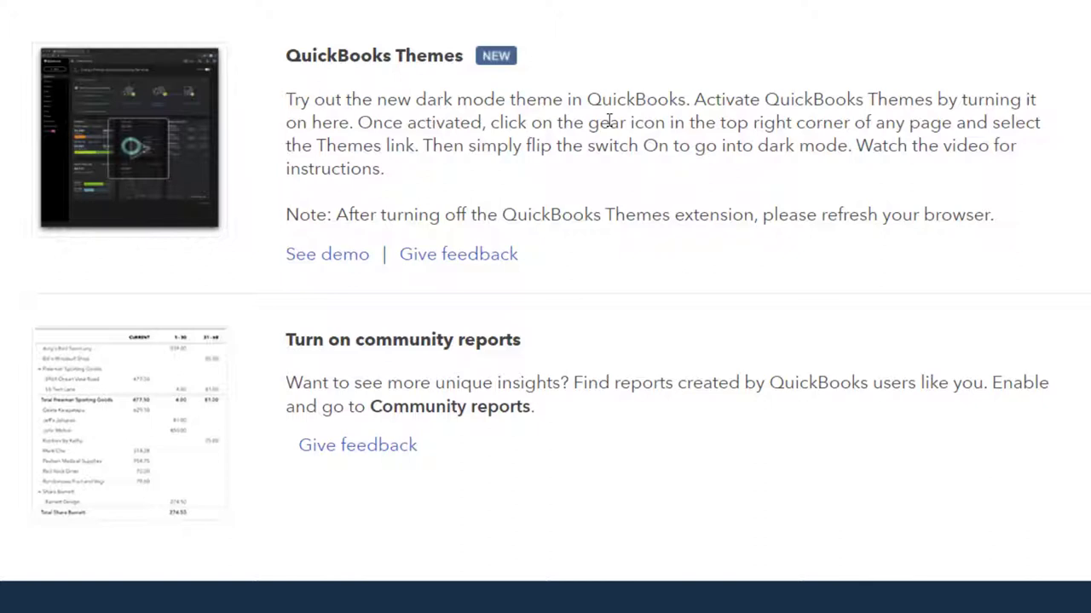
mouse_move(622, 269)
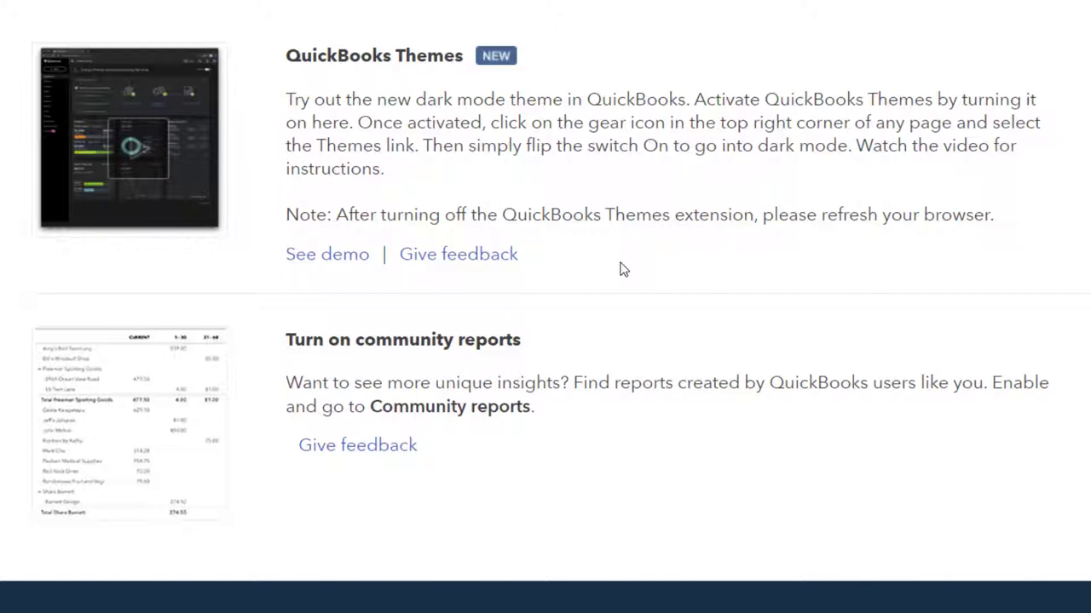
mouse_move(622, 239)
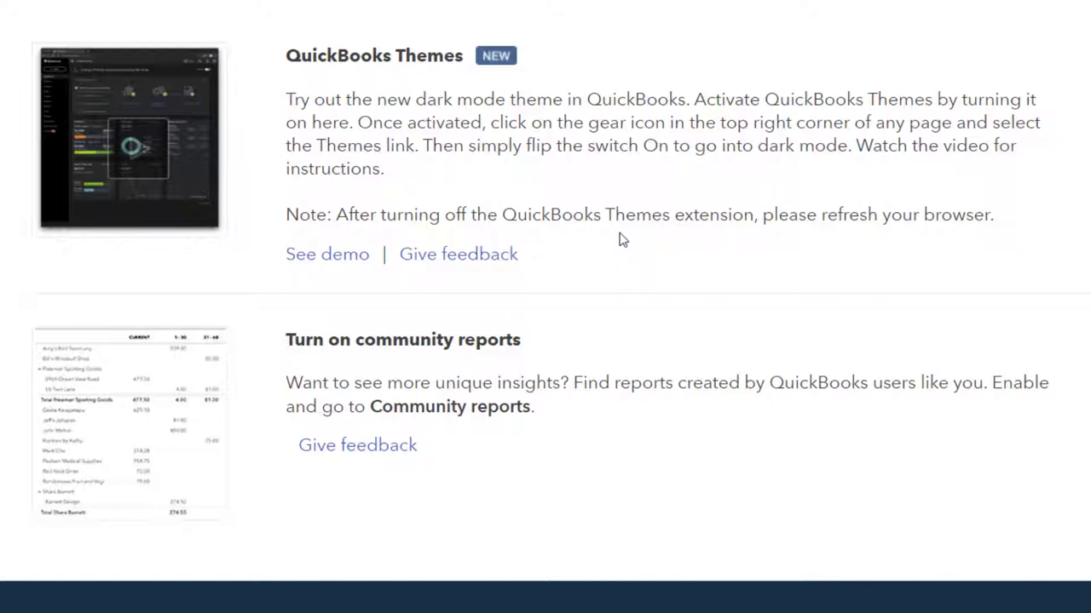
mouse_move(878, 242)
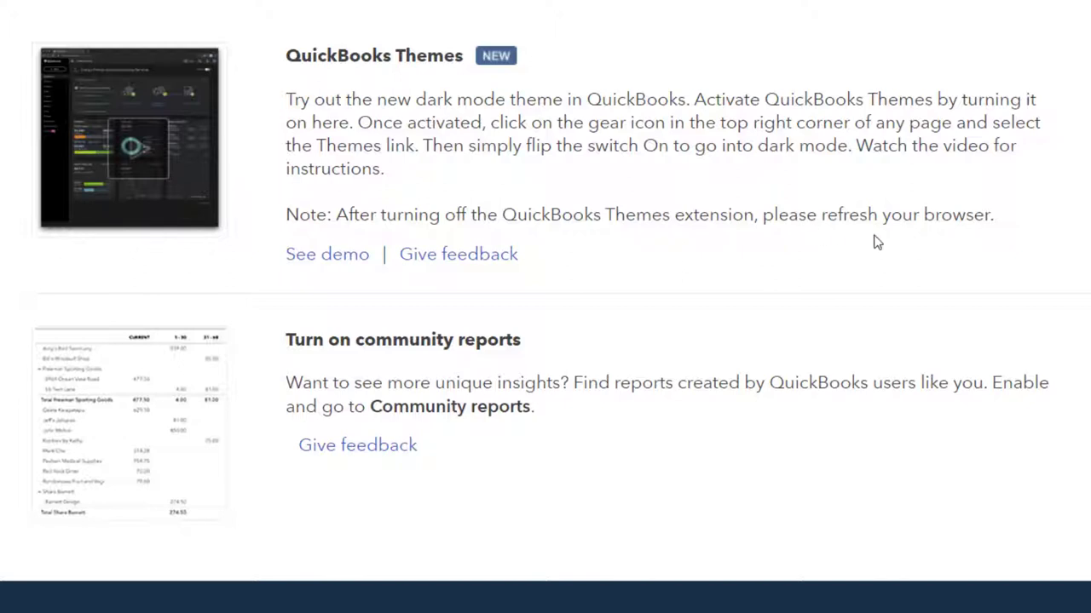
mouse_move(893, 242)
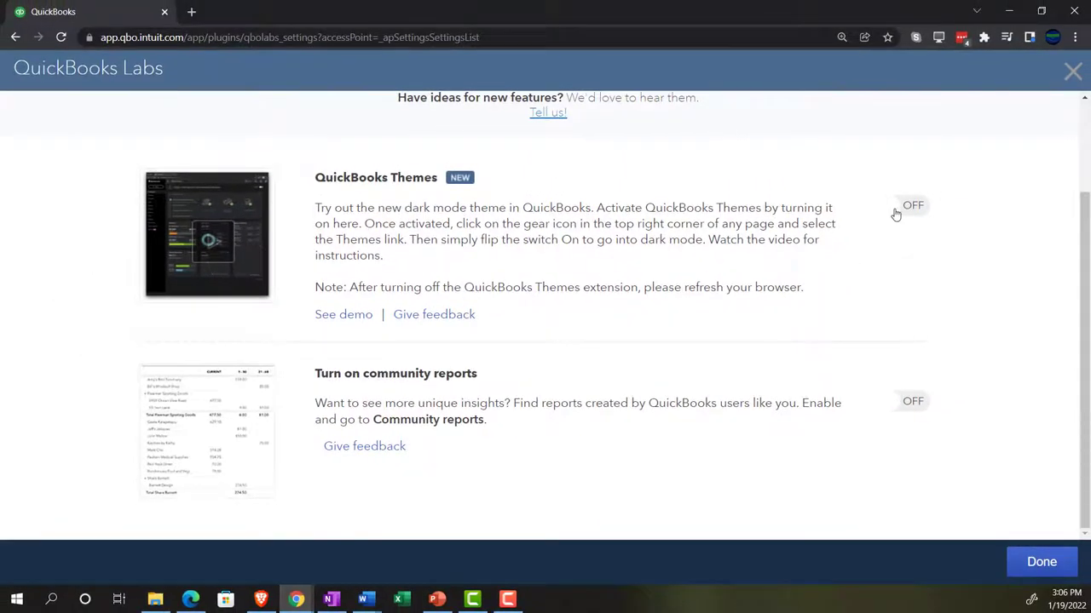
Step: Switch the QuickBooks Themes lab on and return to the homepage workspace
click(913, 205)
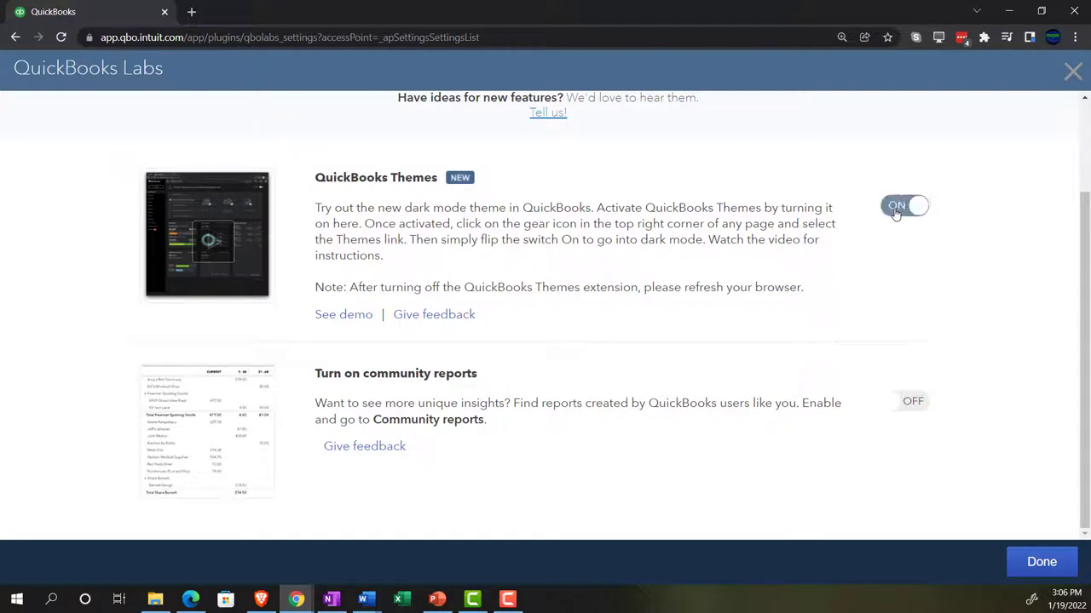
click(896, 204)
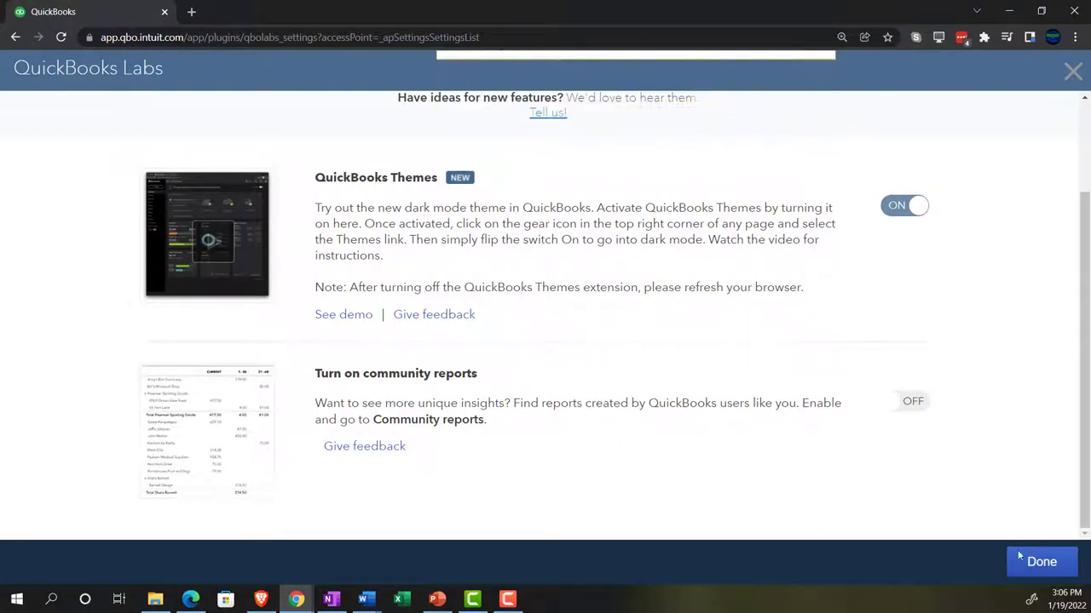
click(1041, 562)
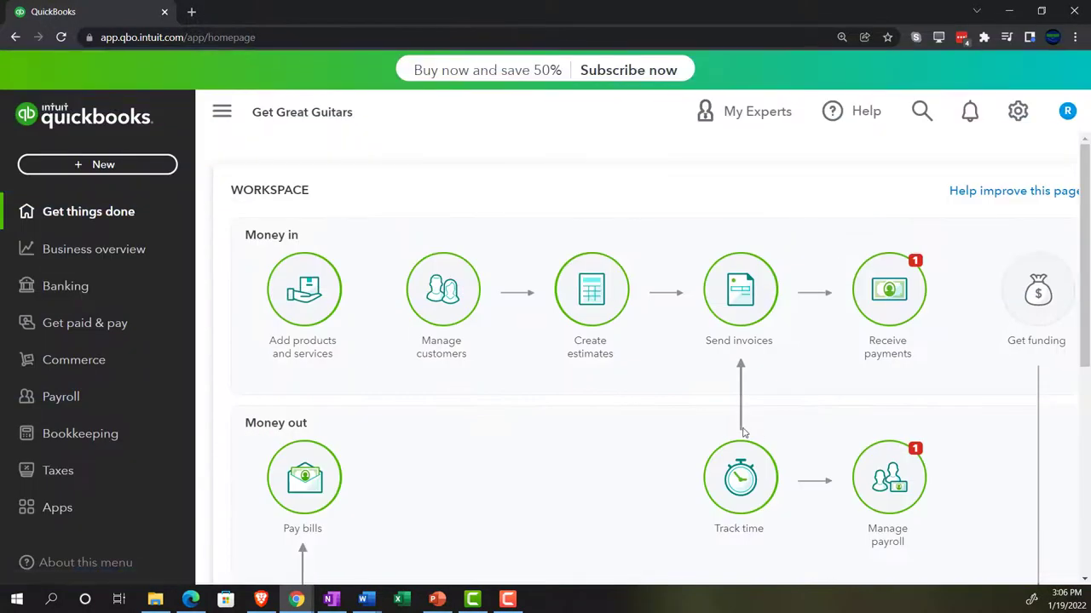
mouse_move(503, 422)
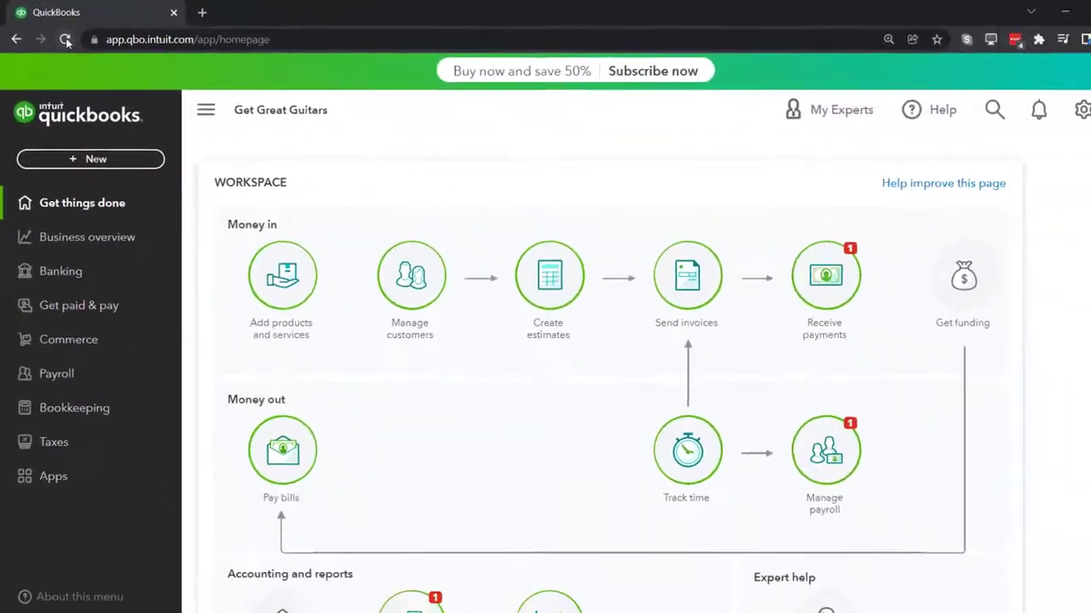
Step: Reload the page, enable Dark Mode on the Themes page and return to the dark homepage
click(67, 40)
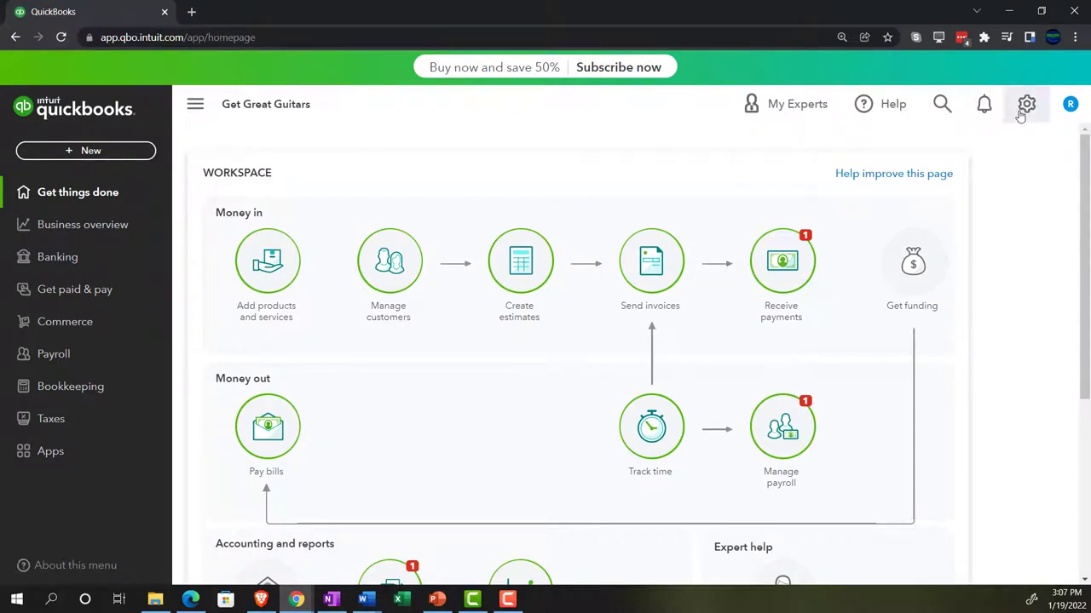
click(1026, 104)
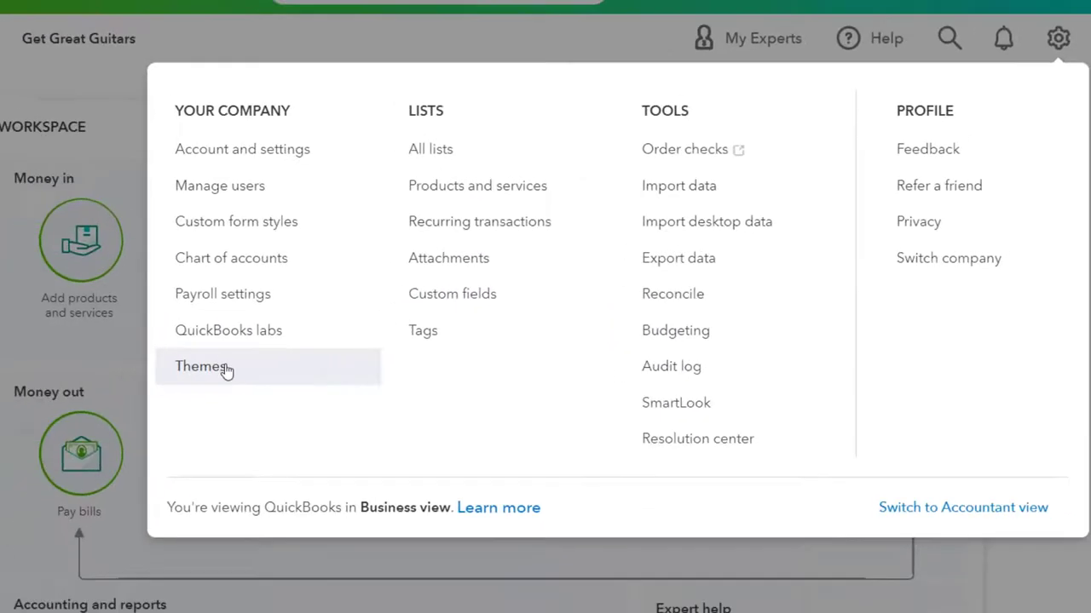
click(201, 365)
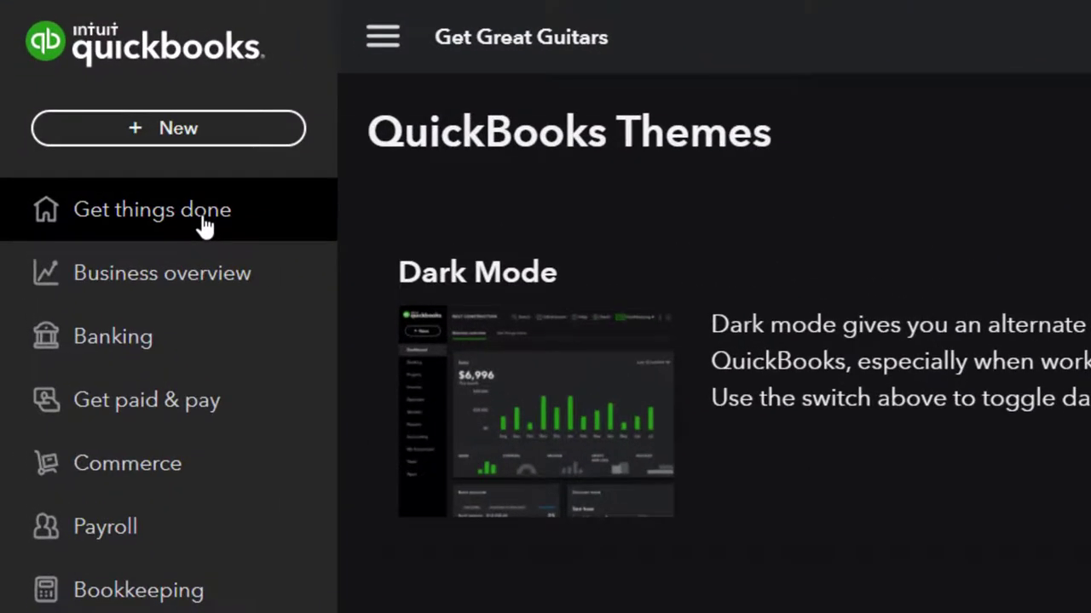
click(152, 210)
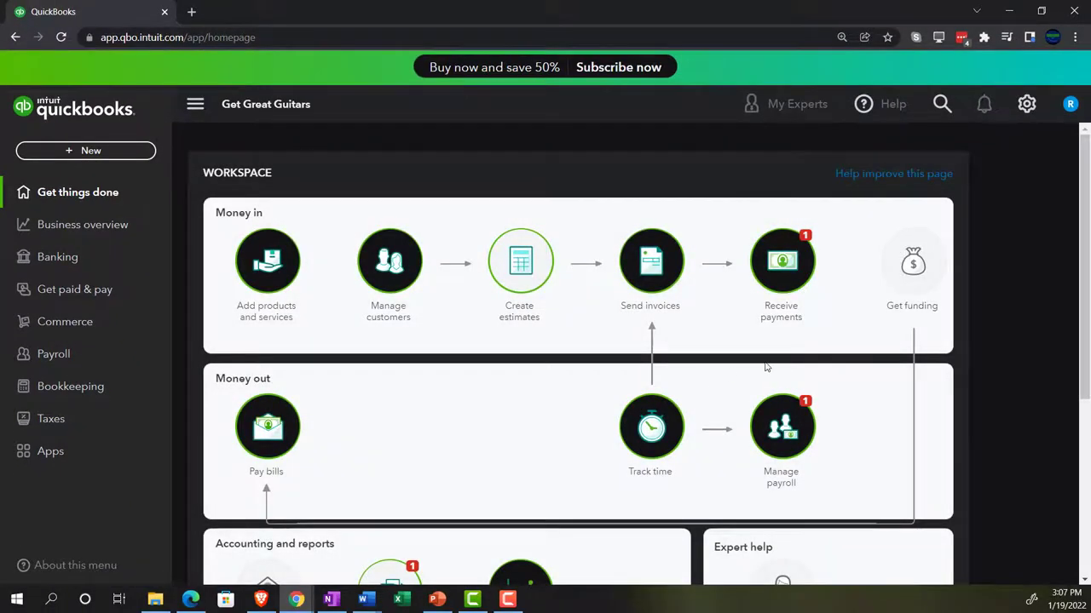
scroll(down, 3)
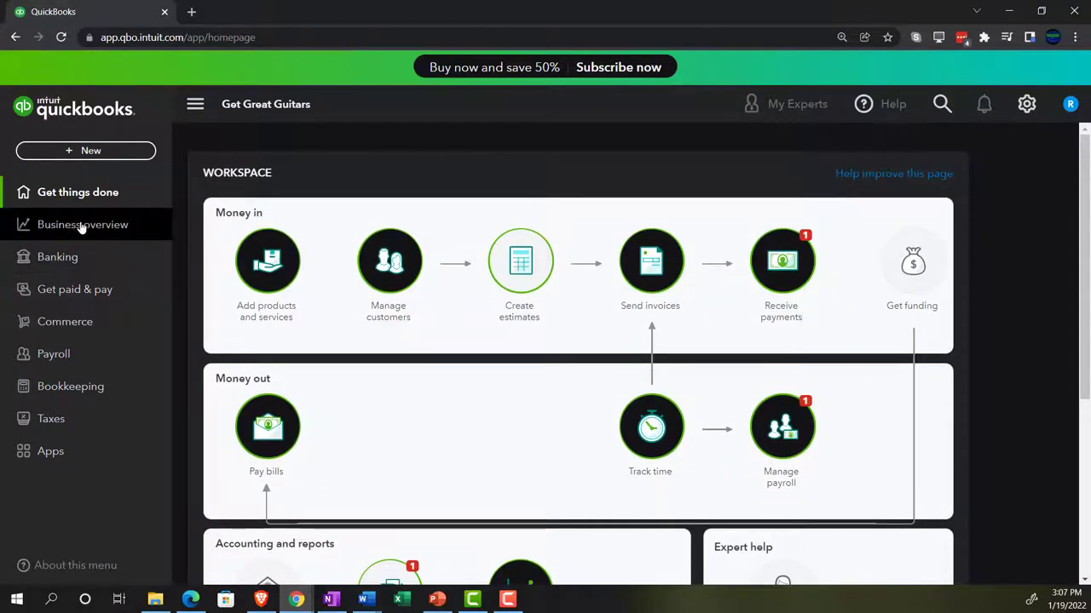
click(82, 224)
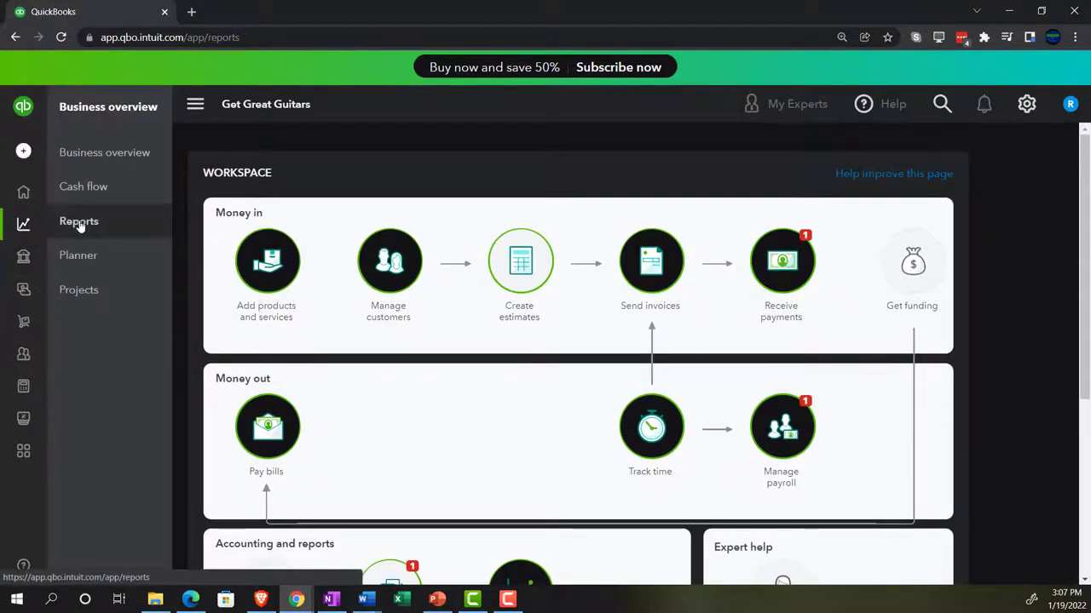
click(78, 221)
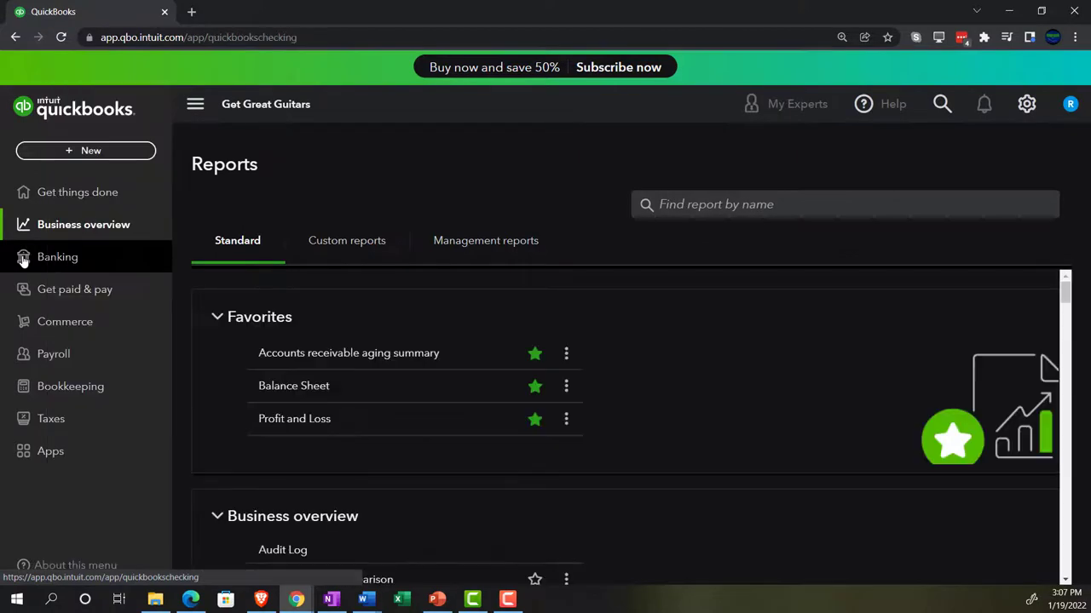
click(58, 256)
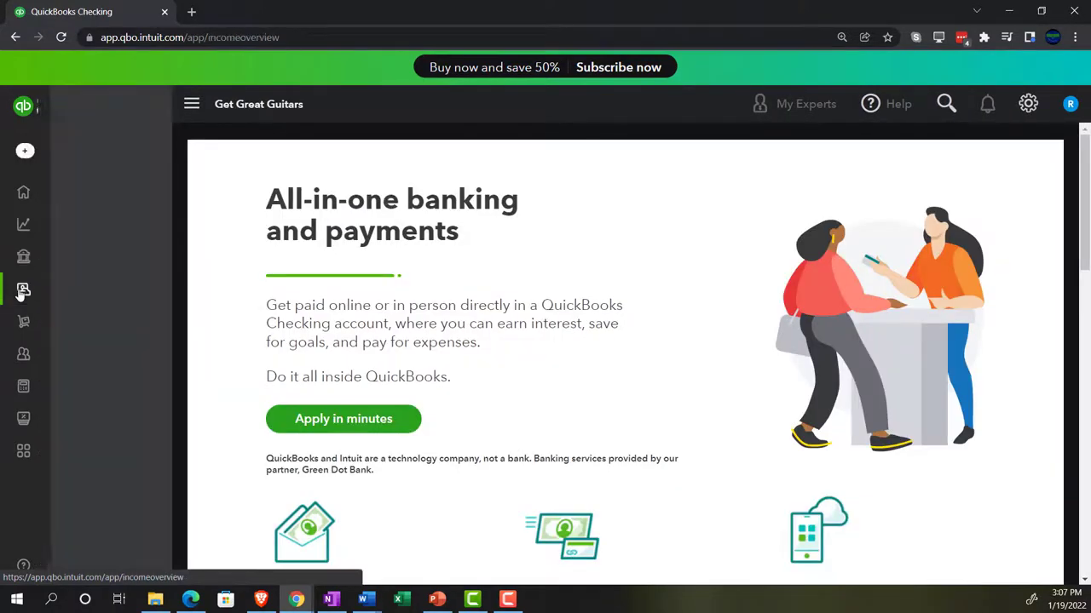
click(24, 290)
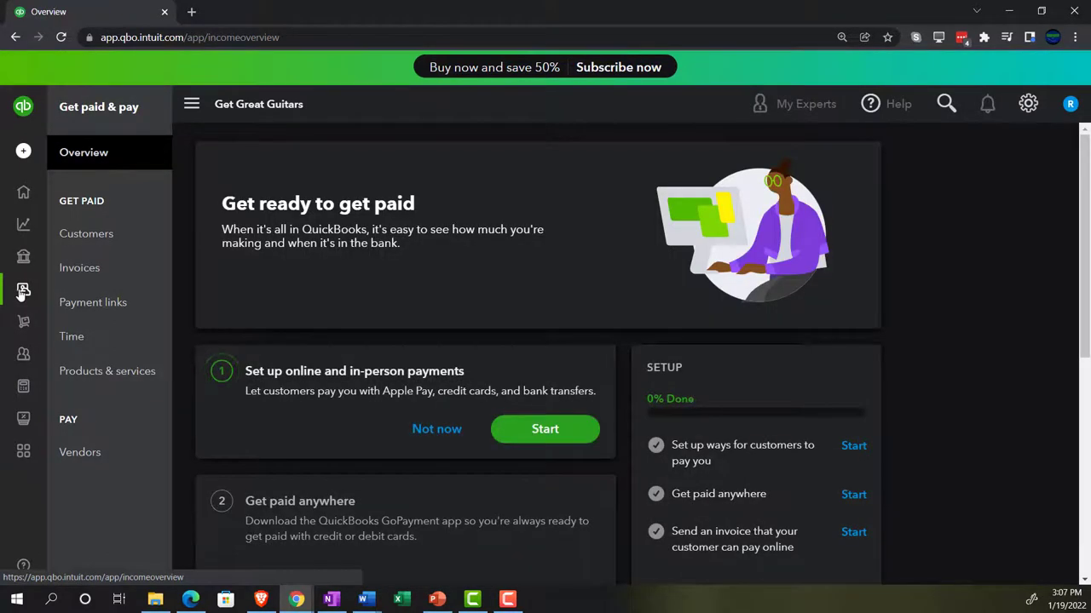
click(190, 104)
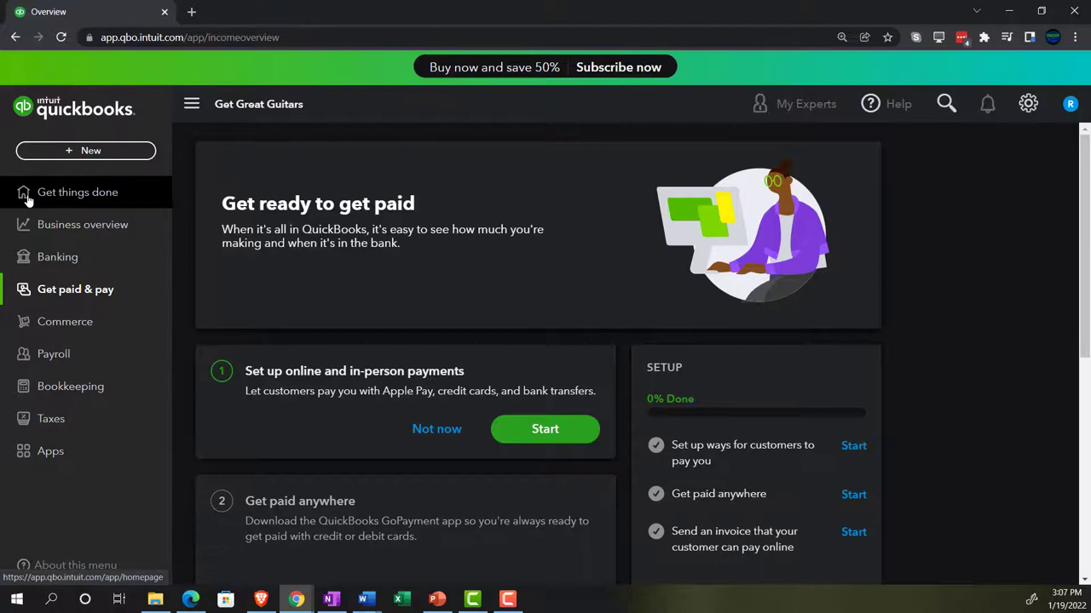
click(78, 190)
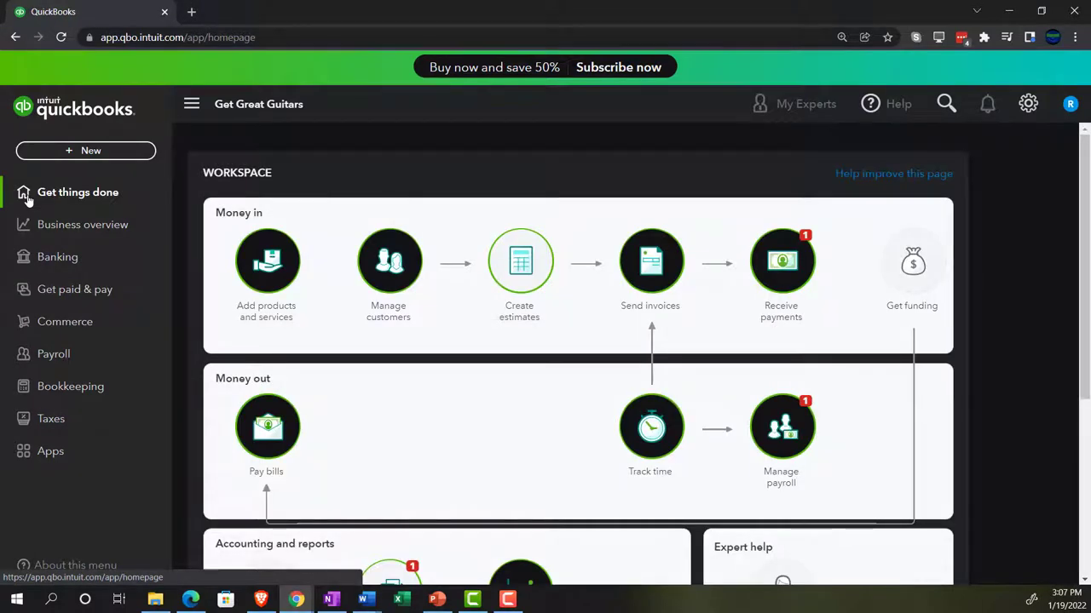
mouse_move(934, 157)
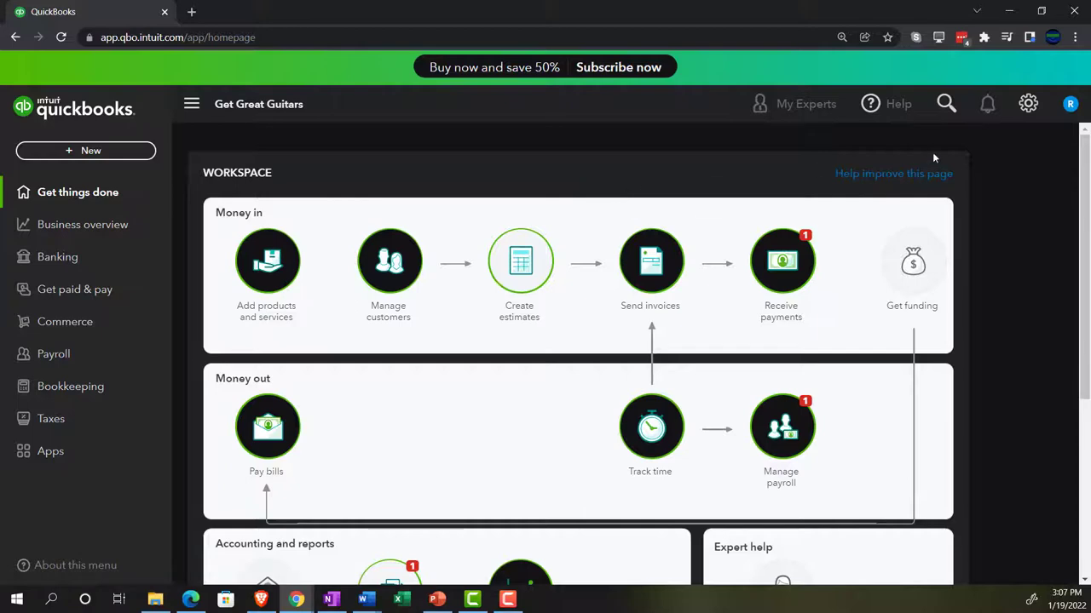
Step: Switch Dark Mode off on the Themes page and return to the light-theme homepage
click(1028, 104)
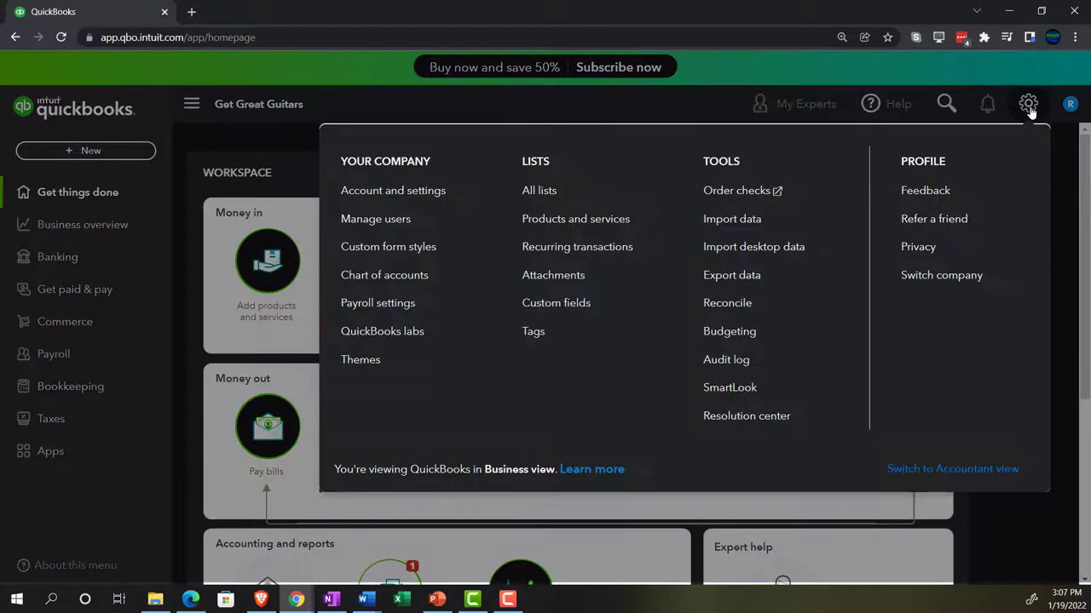
mouse_move(556, 304)
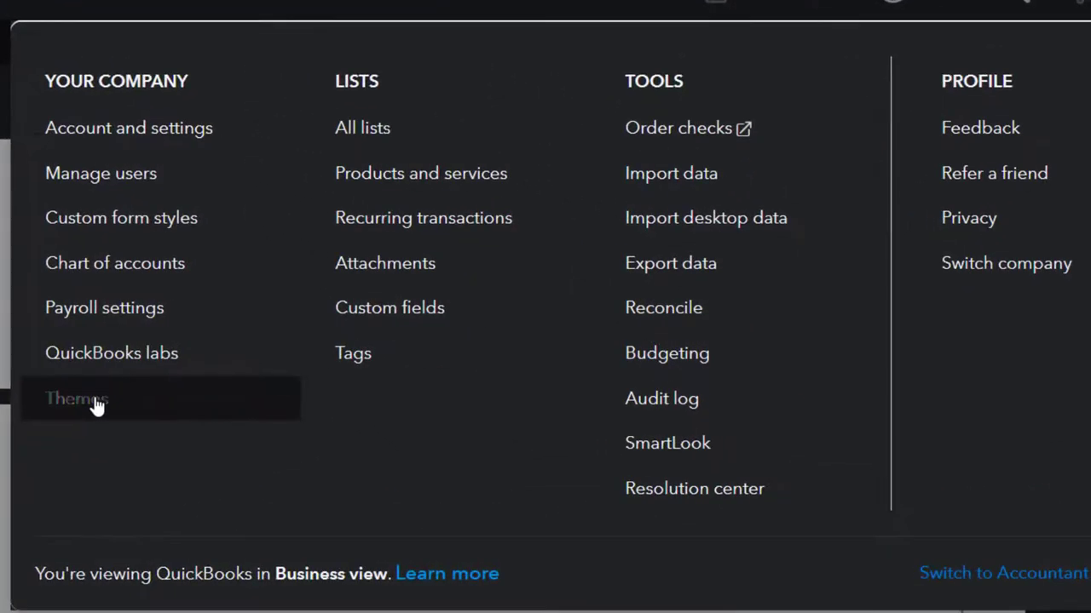
click(77, 399)
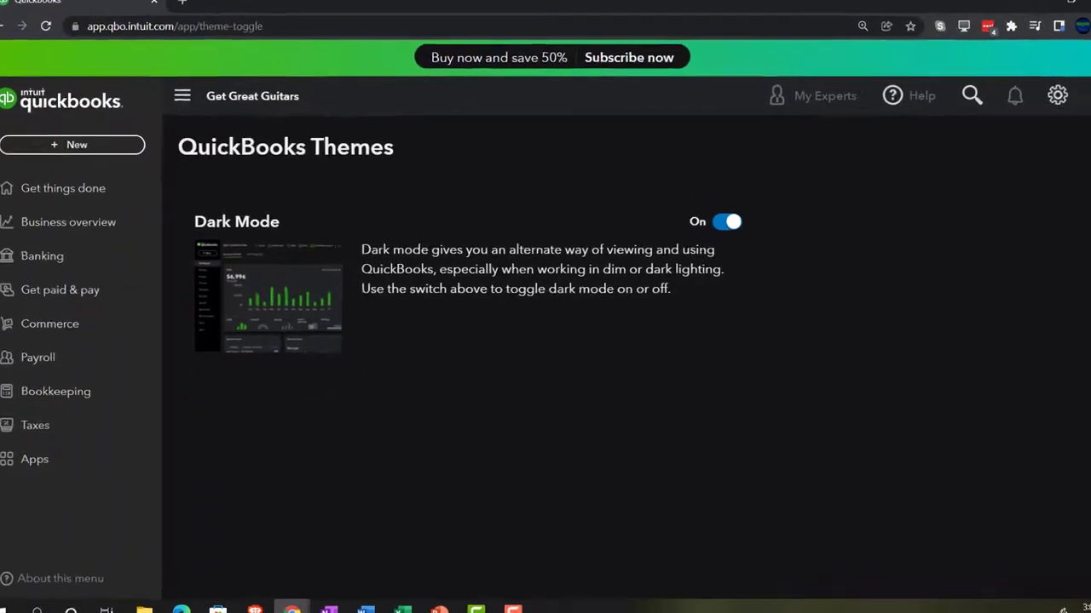
click(719, 221)
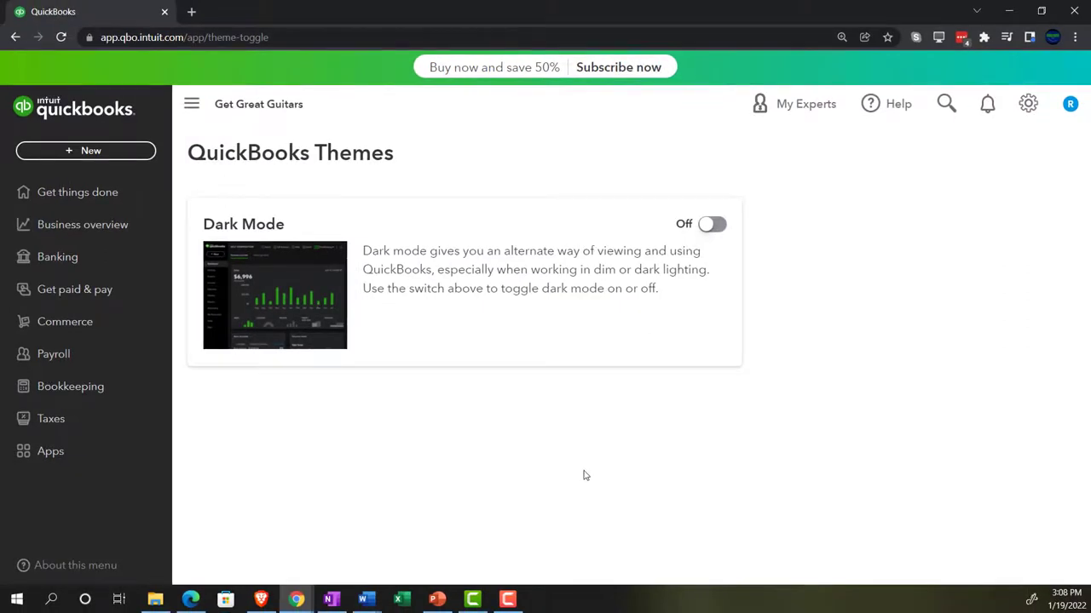
mouse_move(293, 320)
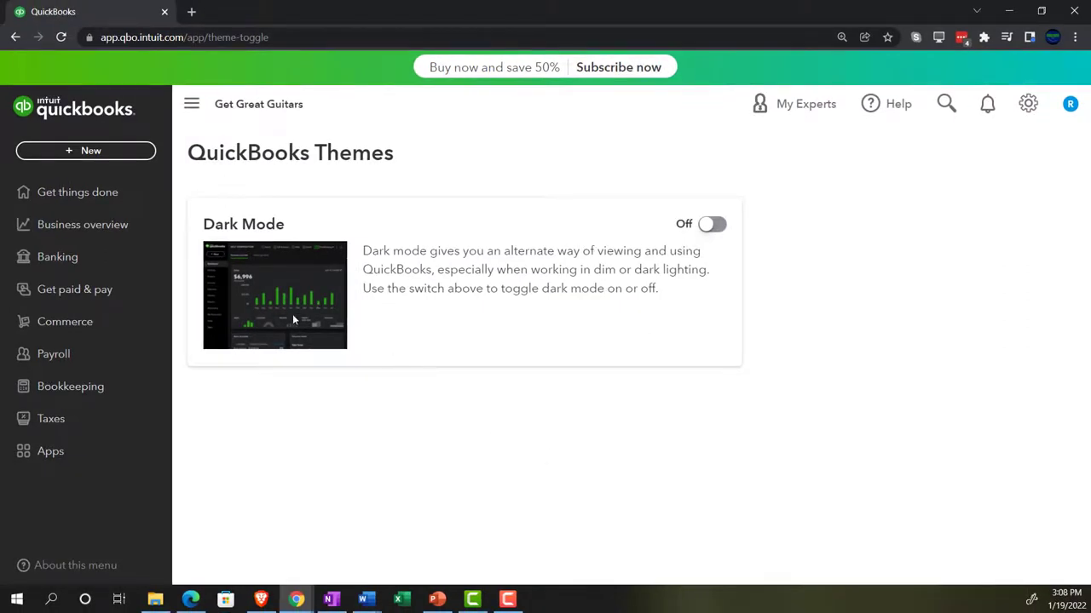
mouse_move(78, 191)
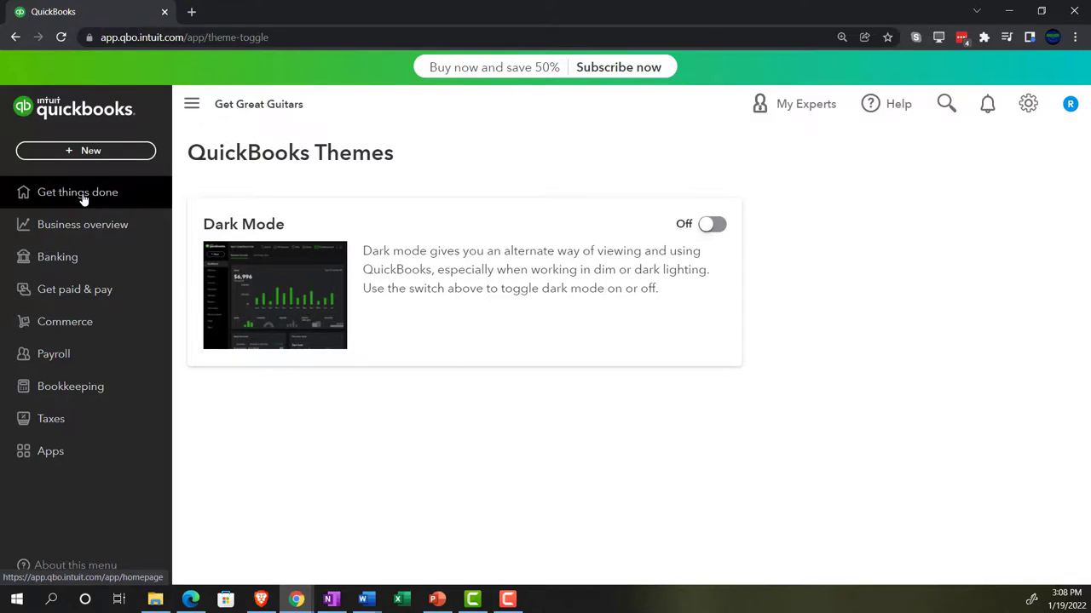
click(76, 191)
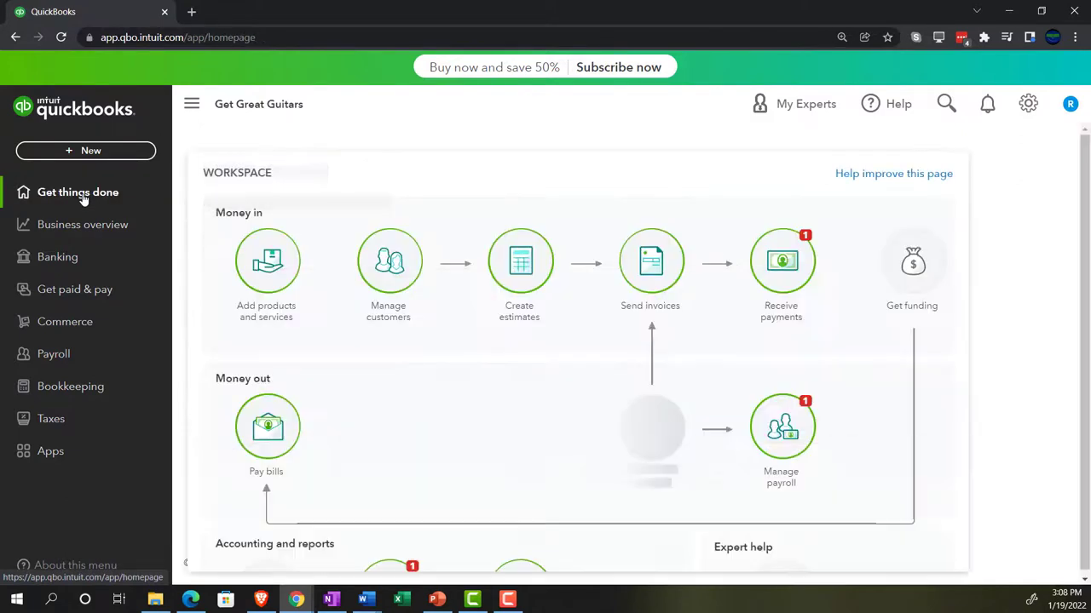